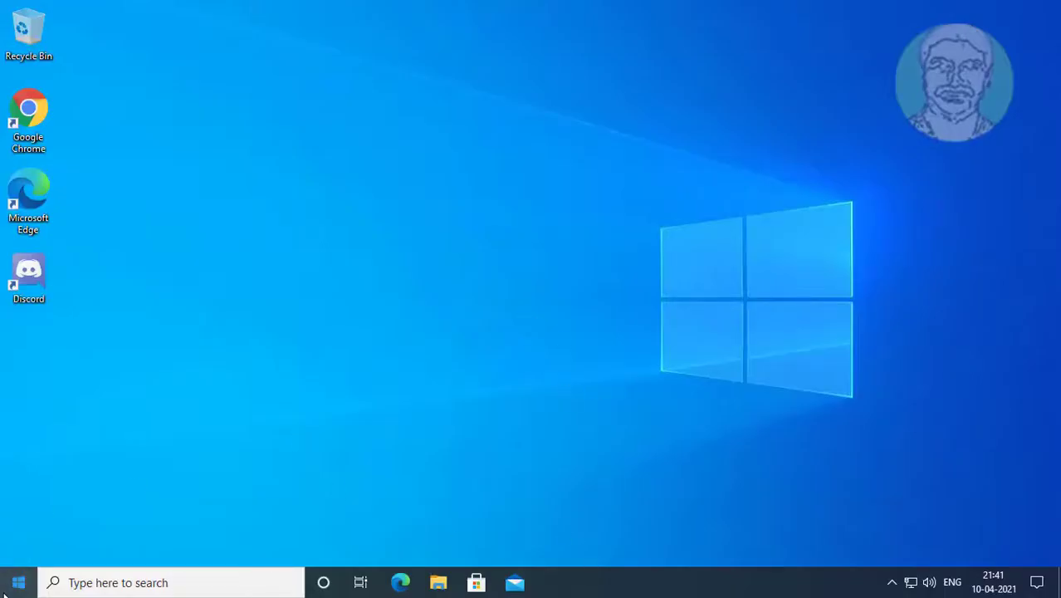
# Launch Settings from Start and go to the Accounts section showing Your info.
pyautogui.click(551, 582)
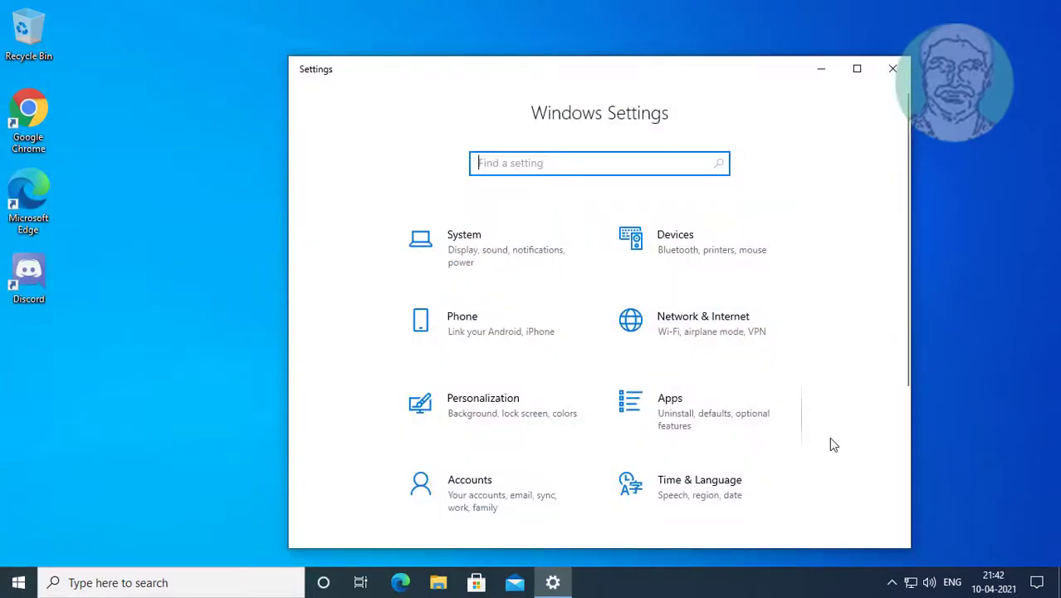
pyautogui.moveTo(485, 507)
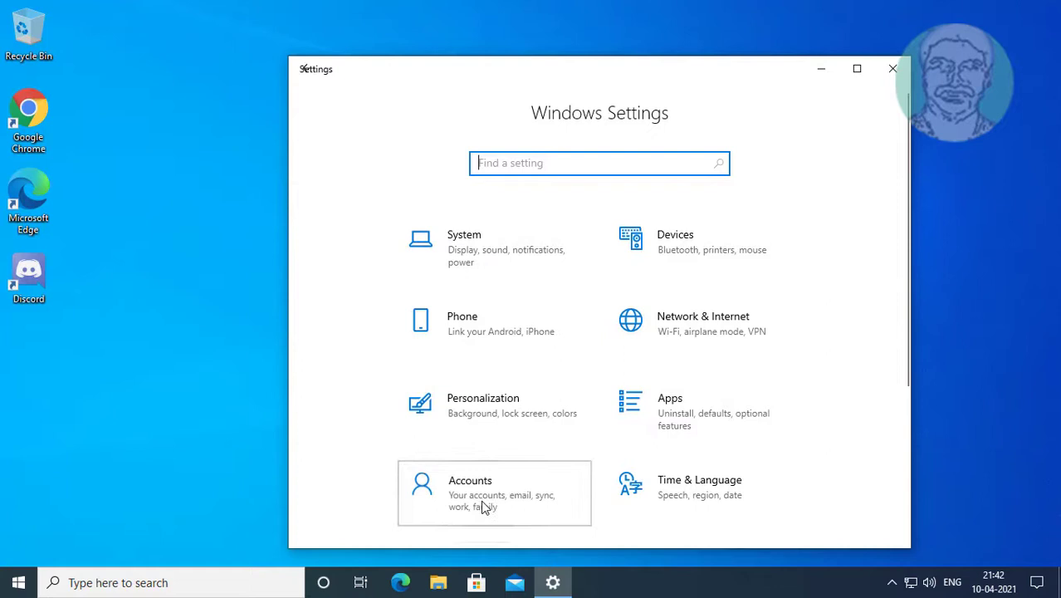
pyautogui.click(495, 491)
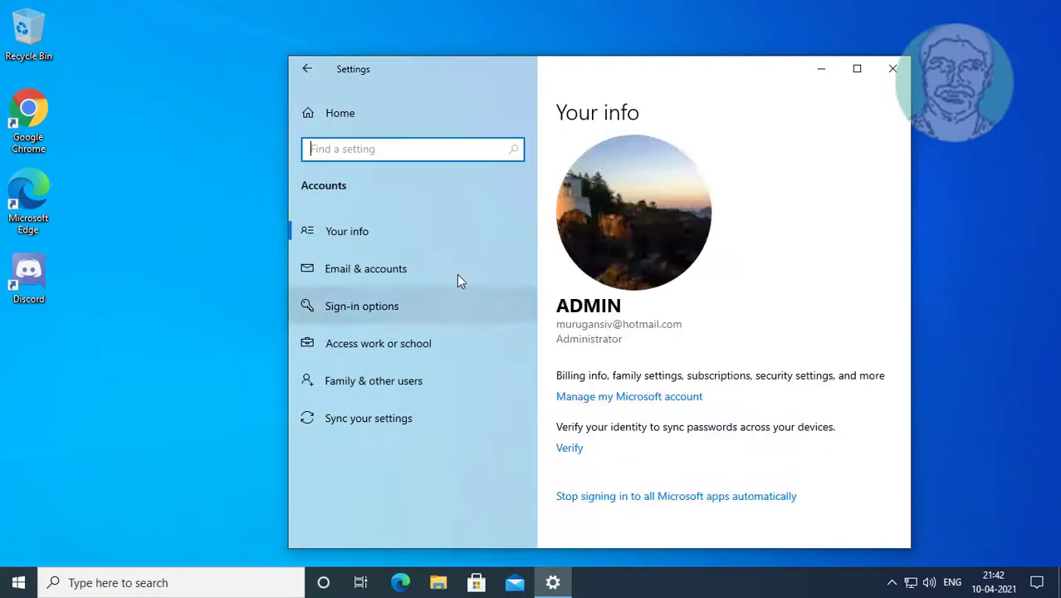
# Review Email & accounts for the signed-in Microsoft account, then close Settings.
pyautogui.click(365, 269)
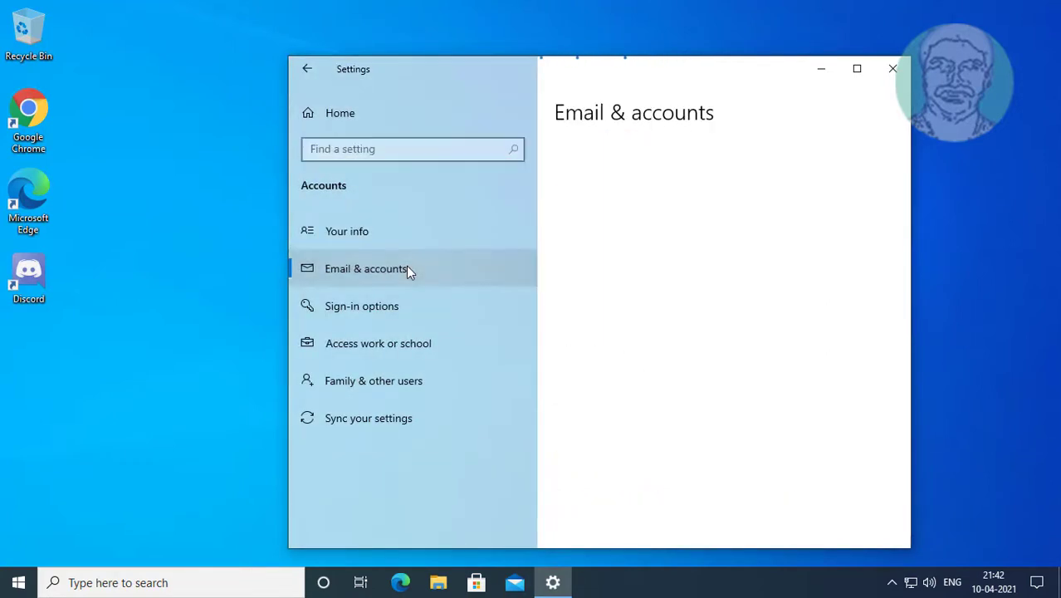
pyautogui.click(365, 269)
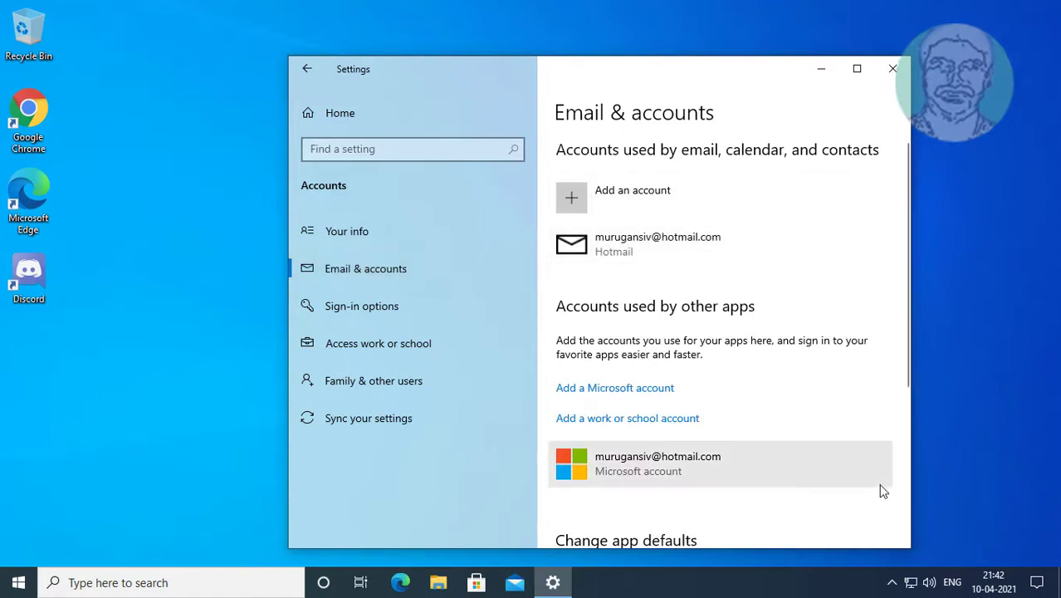
pyautogui.moveTo(633, 465)
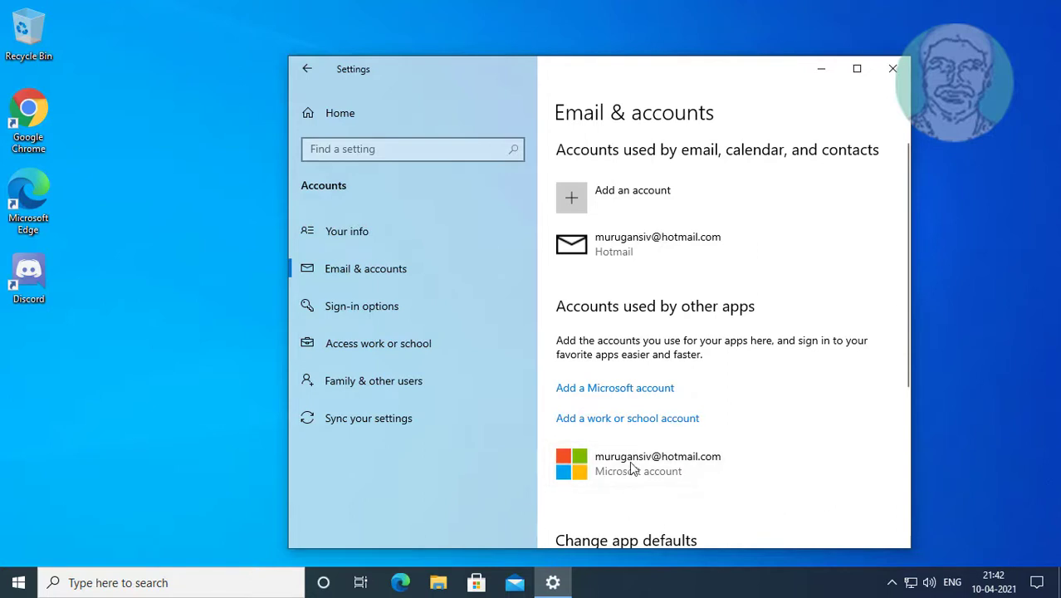
pyautogui.moveTo(784, 501)
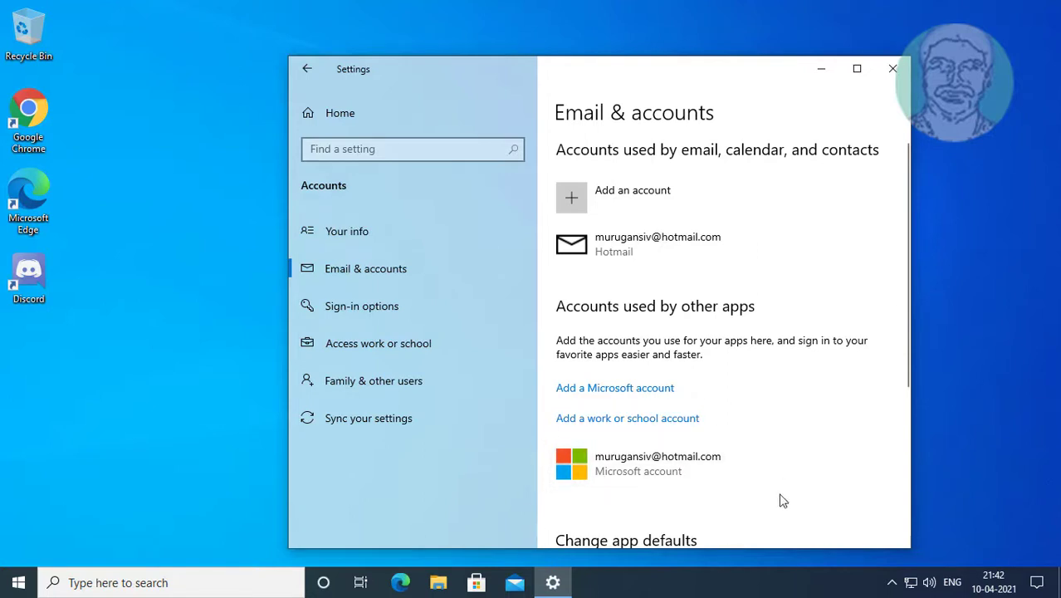
pyautogui.moveTo(764, 465)
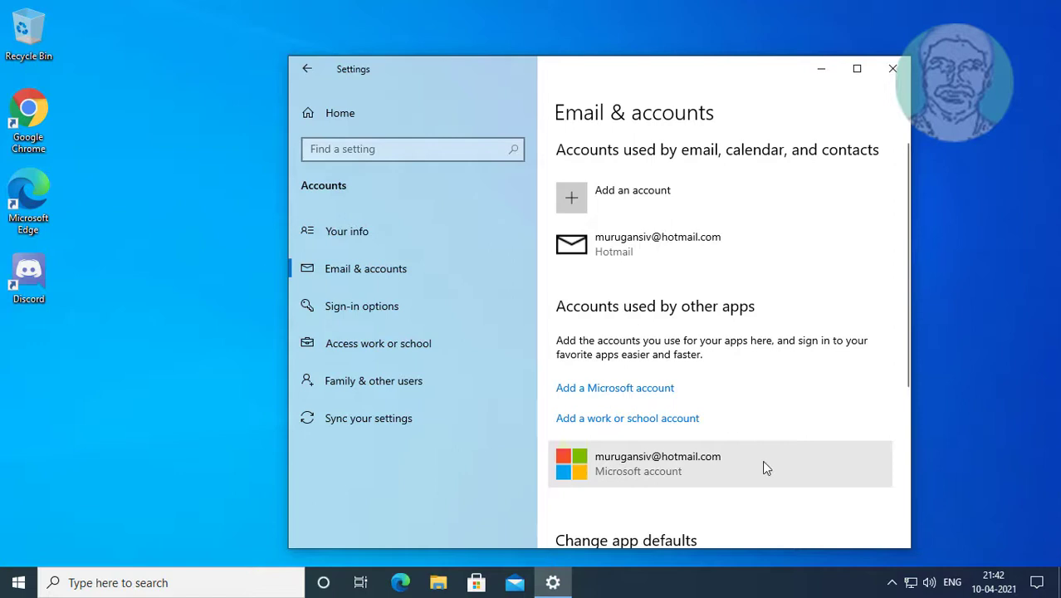
pyautogui.moveTo(806, 511)
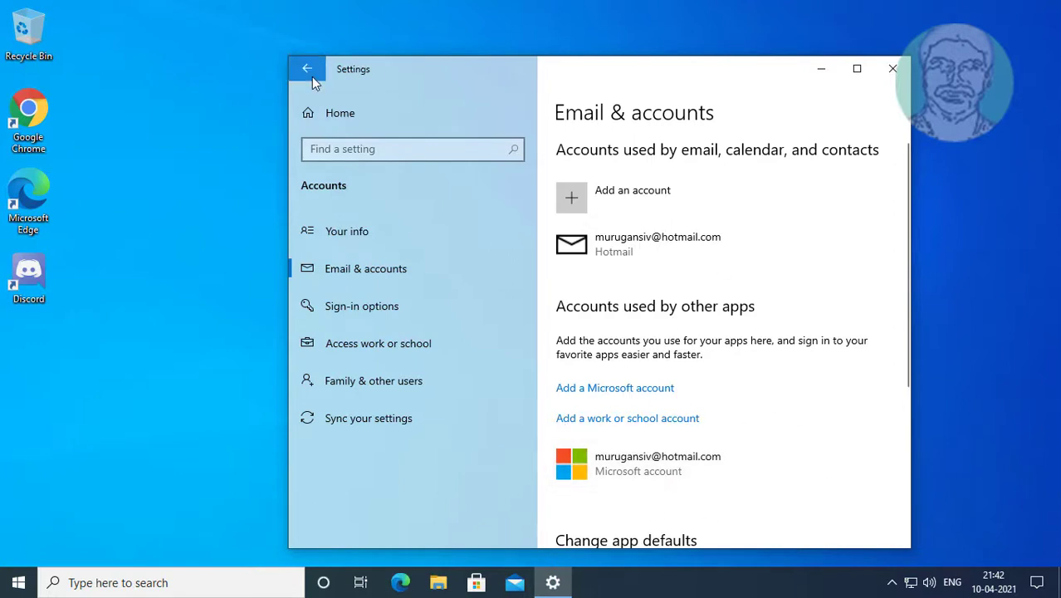
pyautogui.click(307, 68)
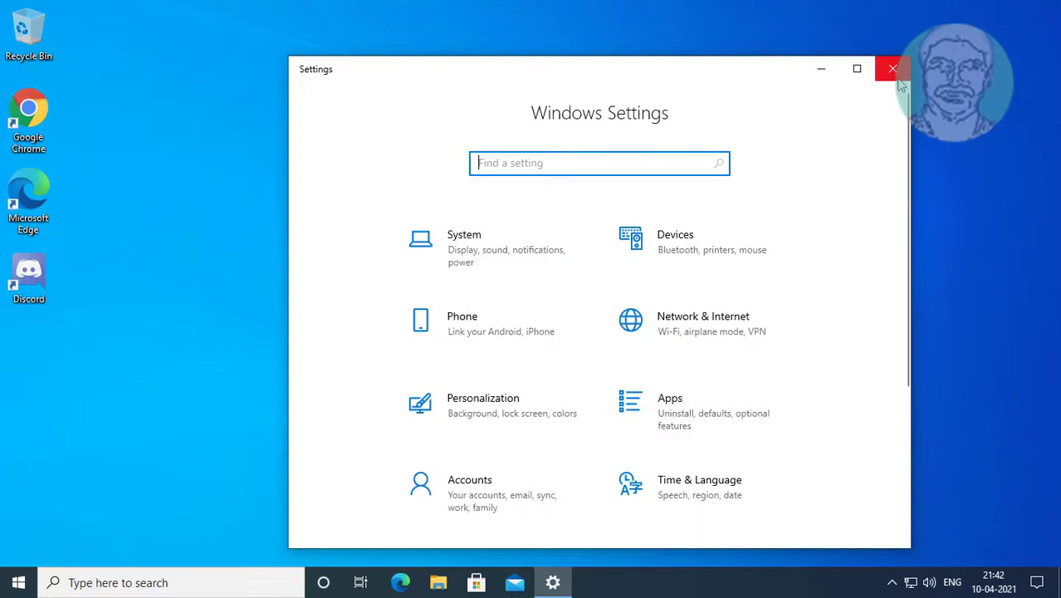
pyautogui.click(893, 68)
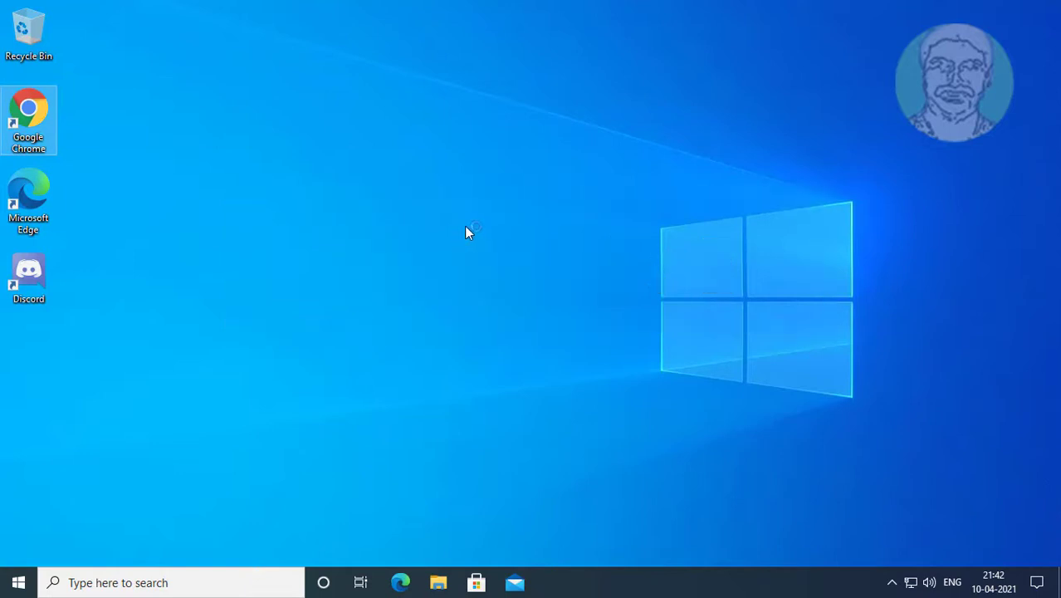
pyautogui.moveTo(616, 267)
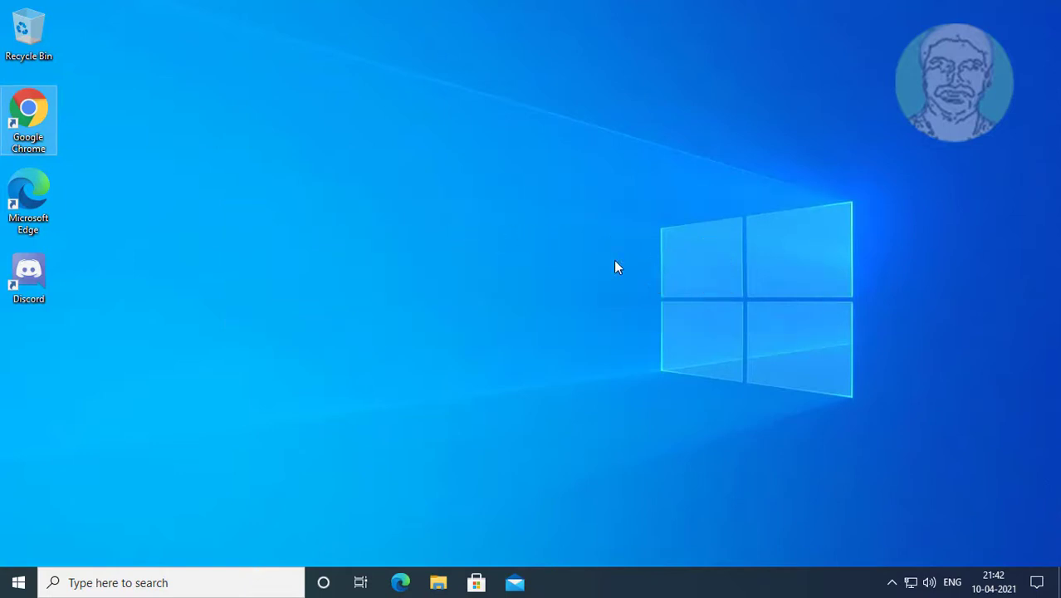
# In Chrome, sign in at account.microsoft.com and head to the Devices page.
pyautogui.doubleClick(28, 110)
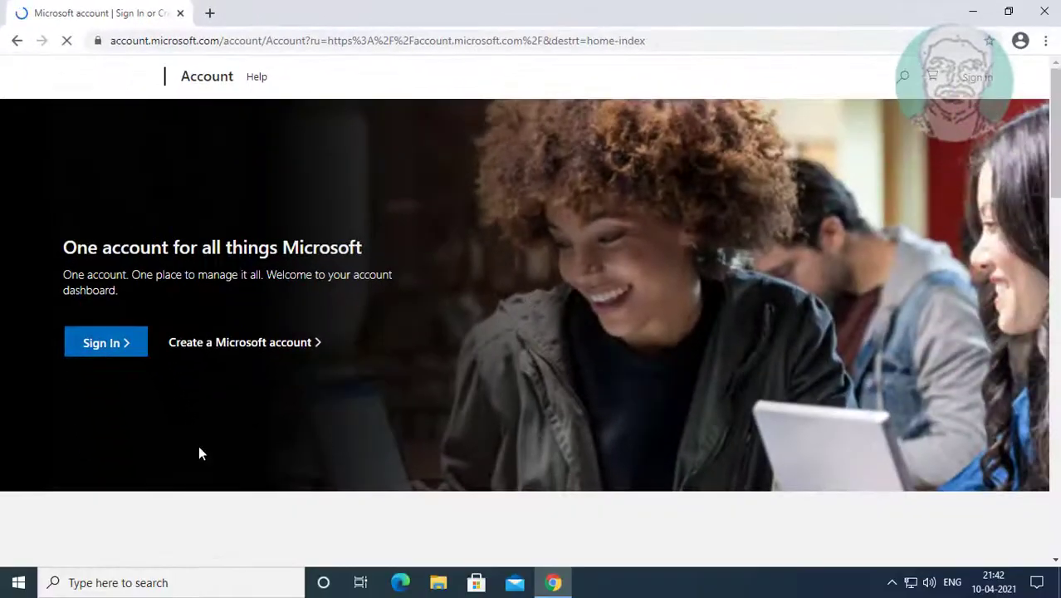
pyautogui.click(101, 342)
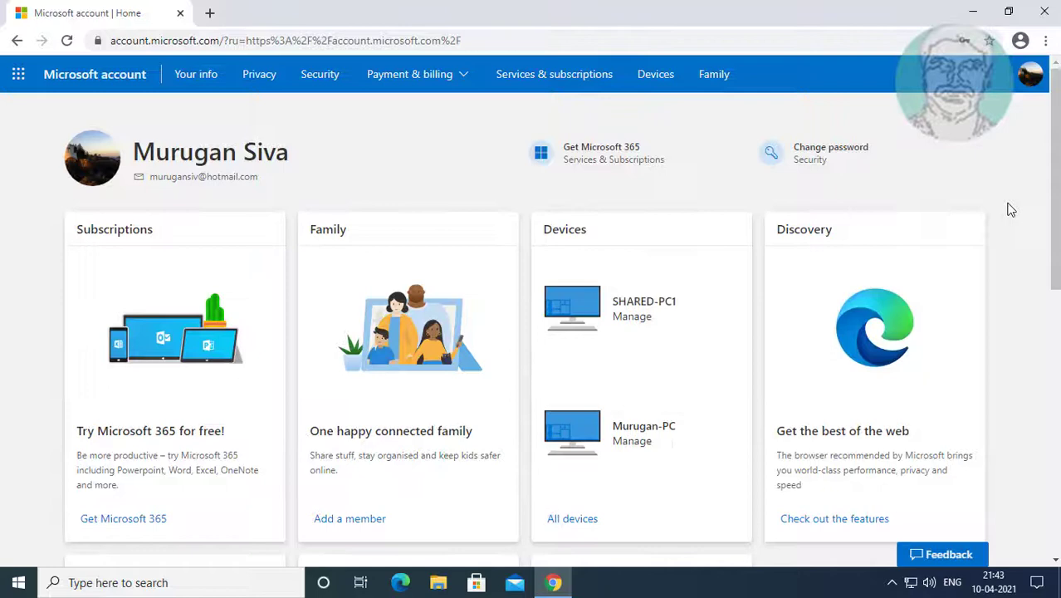
pyautogui.click(654, 73)
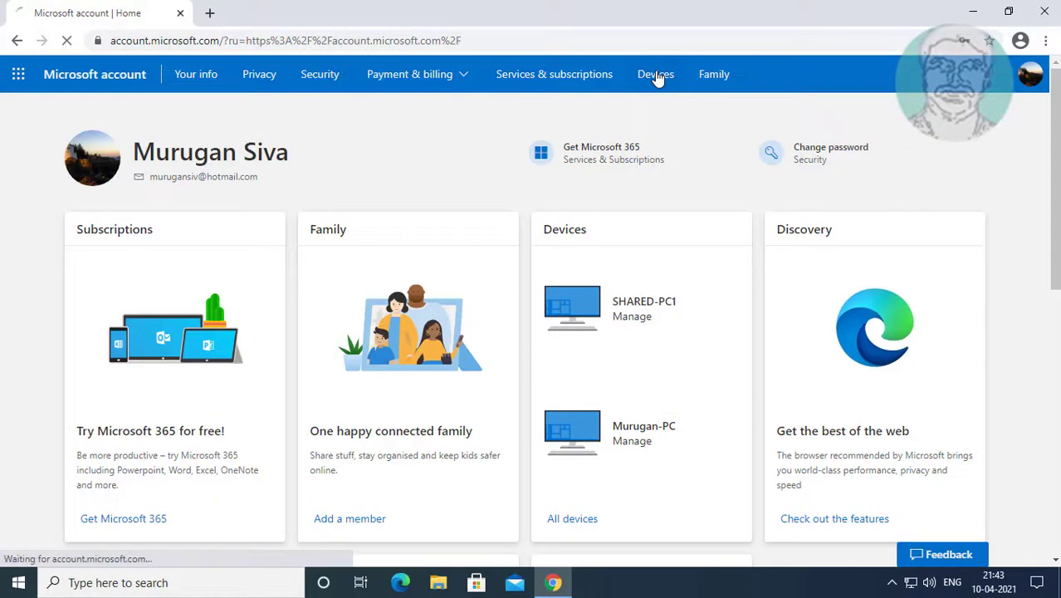
# Check the two PCs listed on the Devices page, then close Chrome.
pyautogui.click(654, 73)
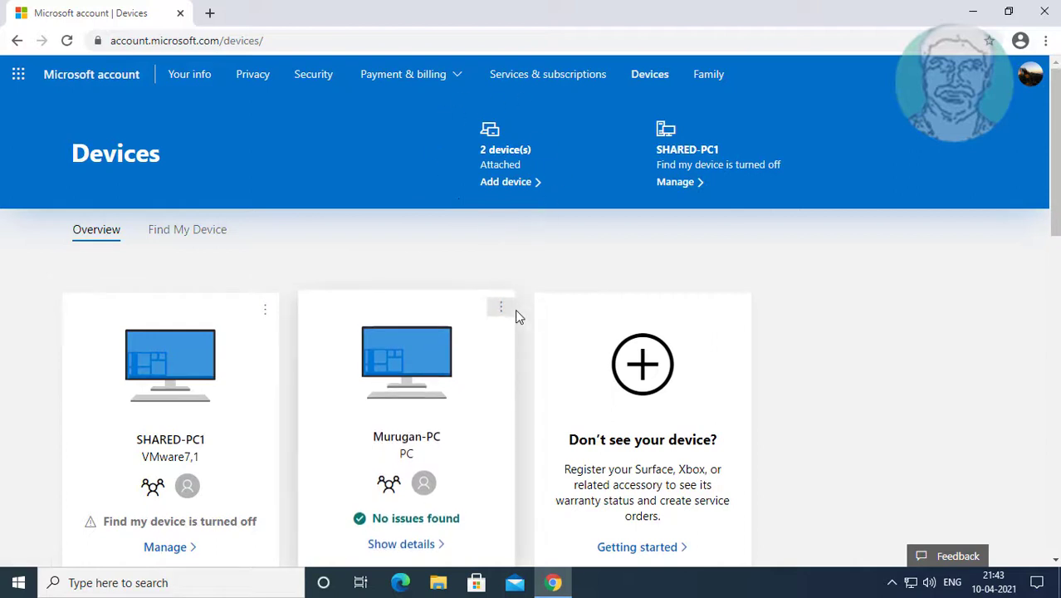
pyautogui.click(1029, 73)
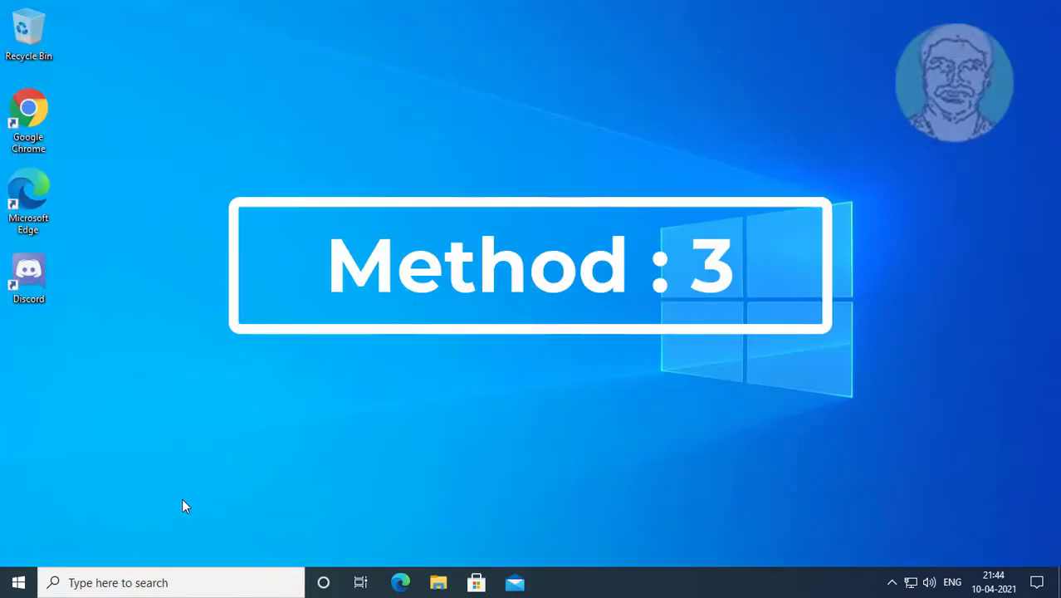
# Reopen Settings from Start and go to the Apps & features list.
pyautogui.click(16, 581)
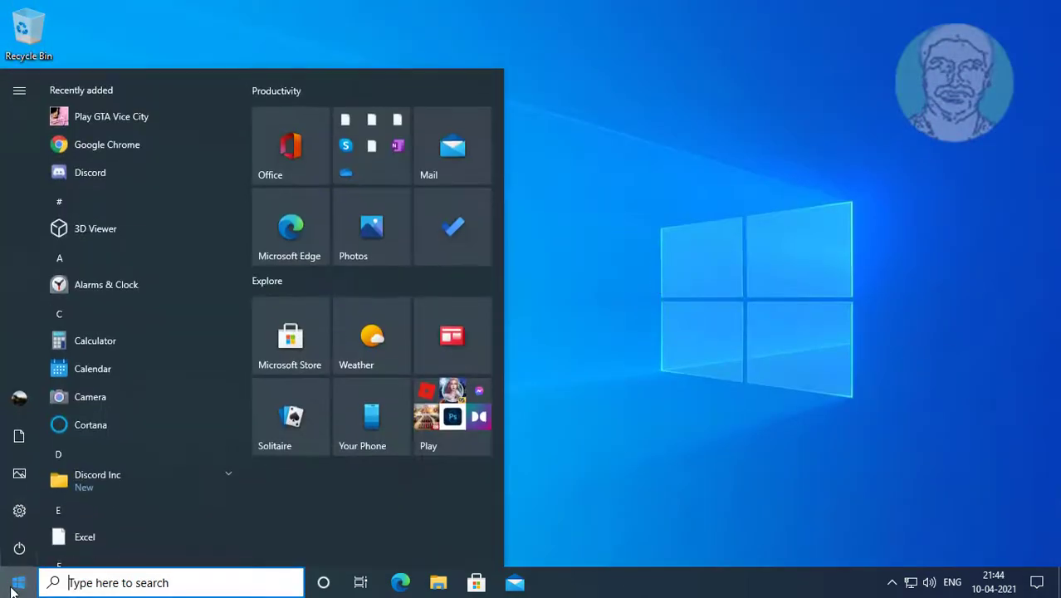
pyautogui.click(20, 509)
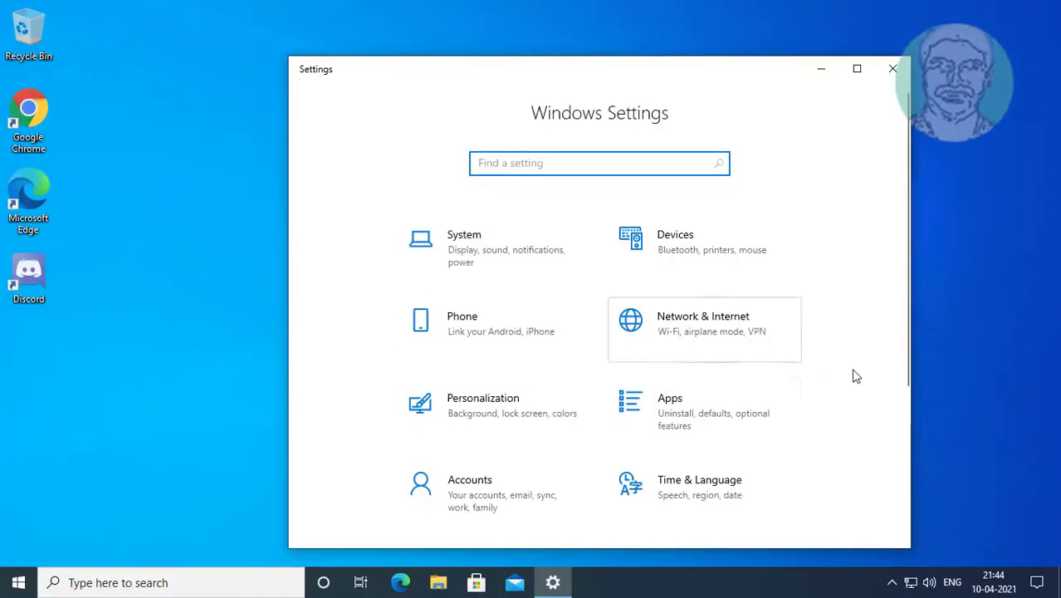
pyautogui.scroll(-3)
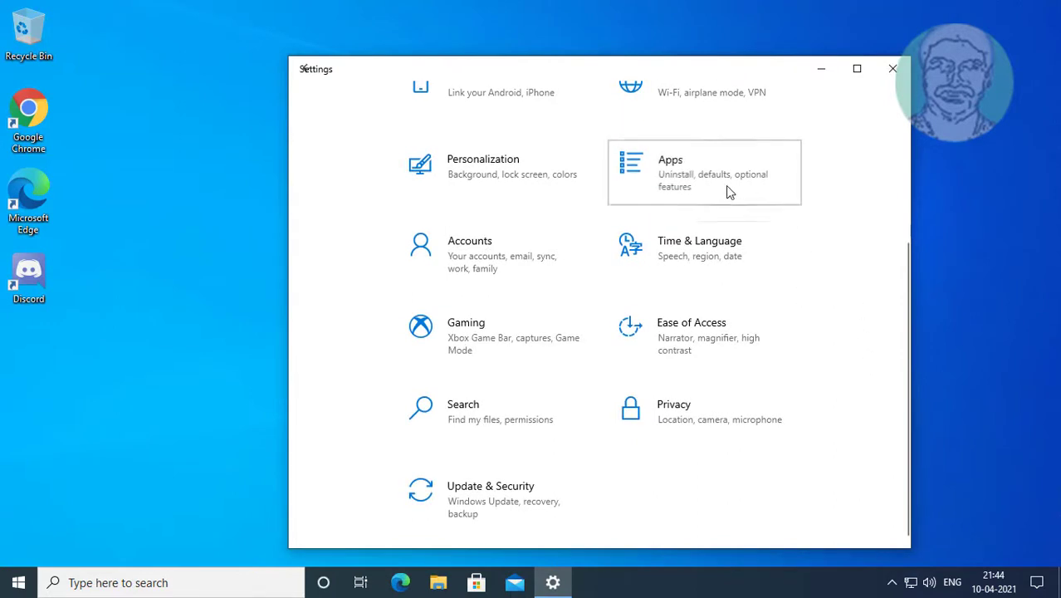
pyautogui.click(704, 171)
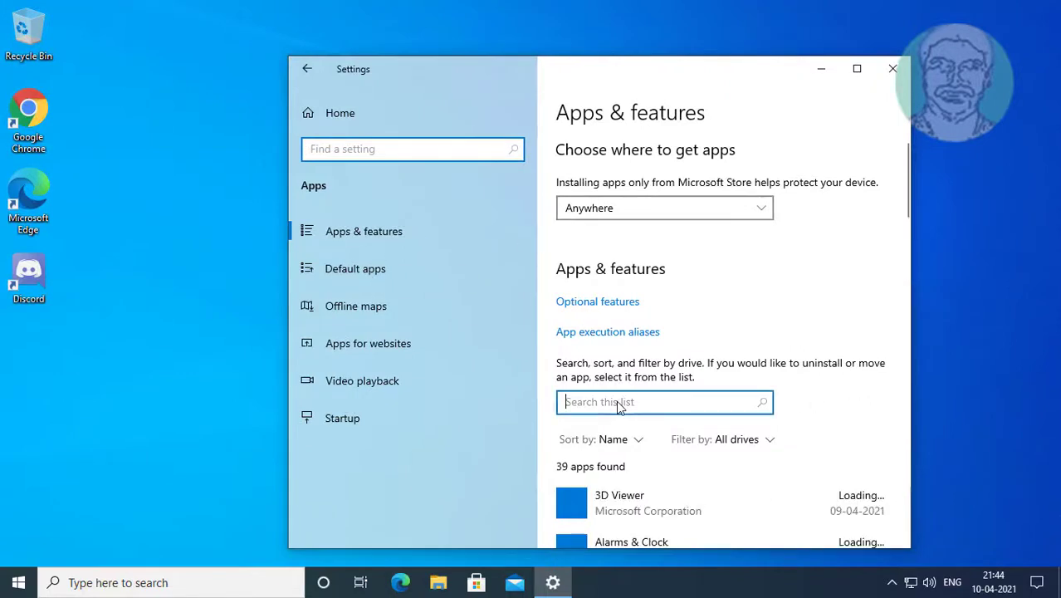
# Search the app list for 'store' and show Microsoft Store's advanced options.
pyautogui.write('store')
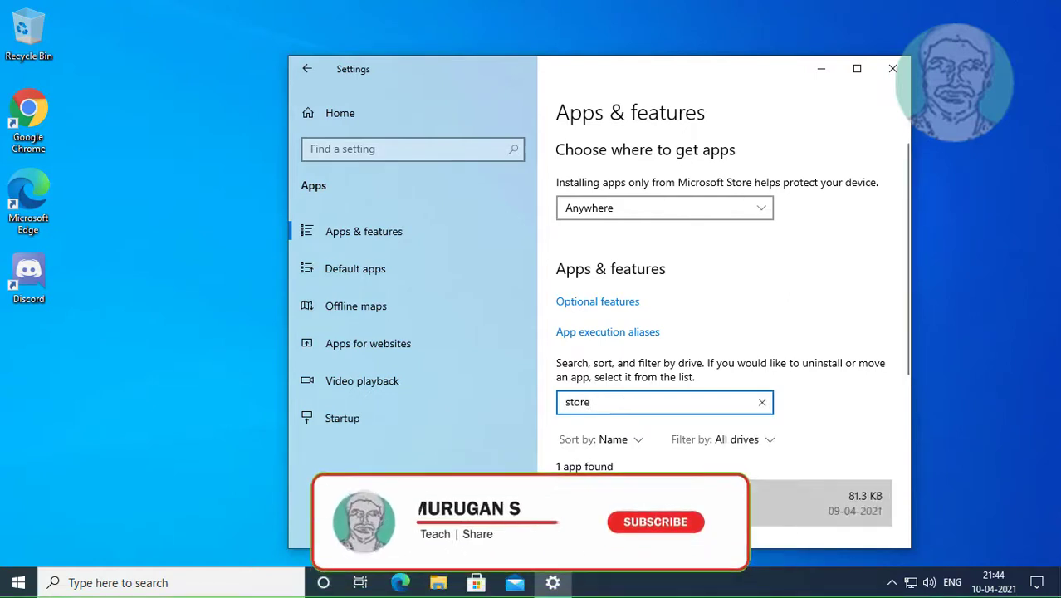
pyautogui.scroll(-3)
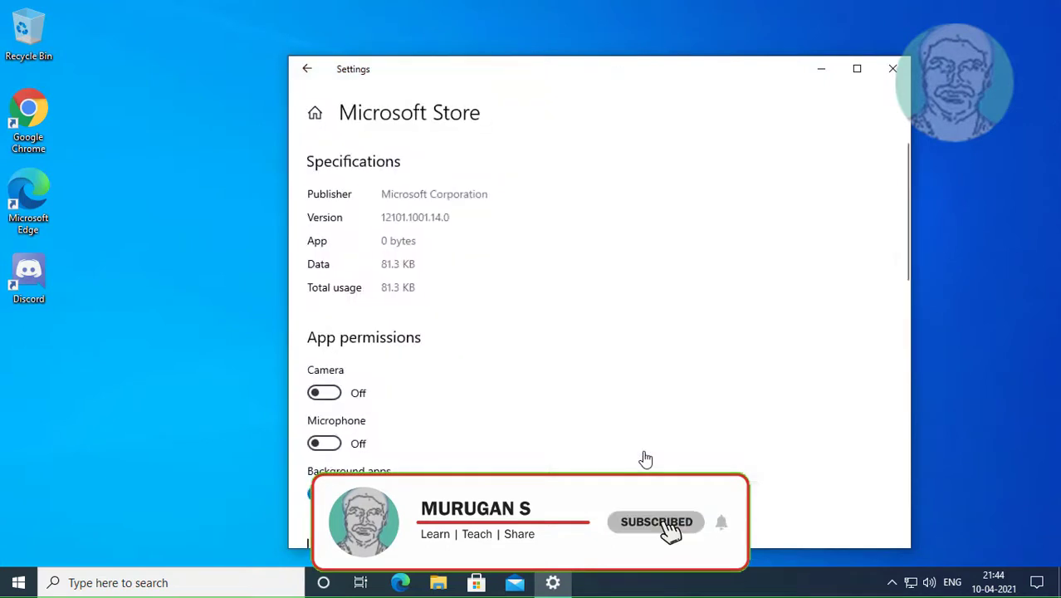
# Reset the Microsoft Store app, confirm it, and return to the Settings home page.
pyautogui.scroll(-3)
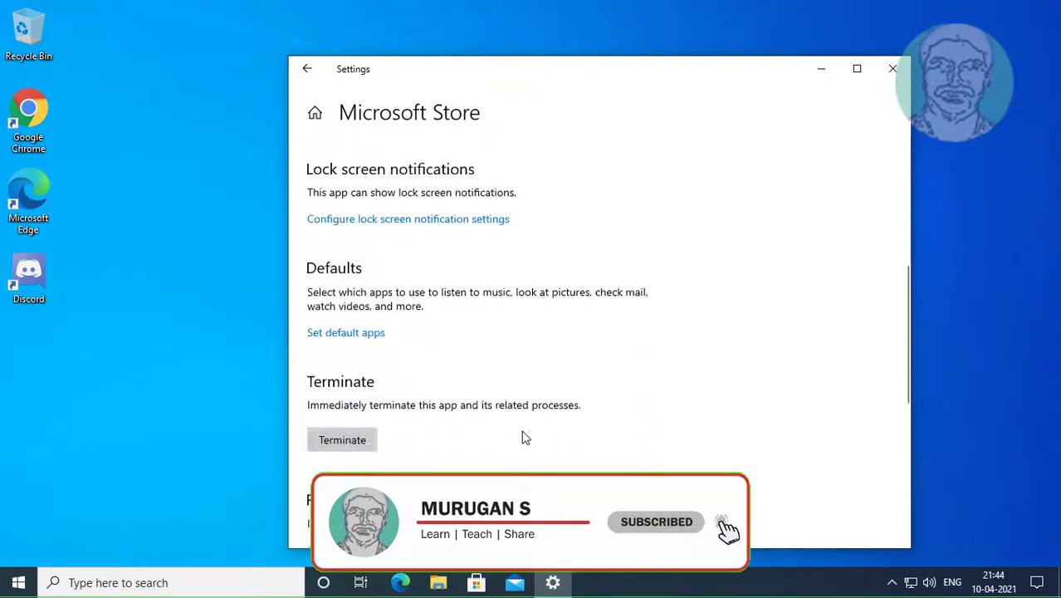
pyautogui.scroll(-3)
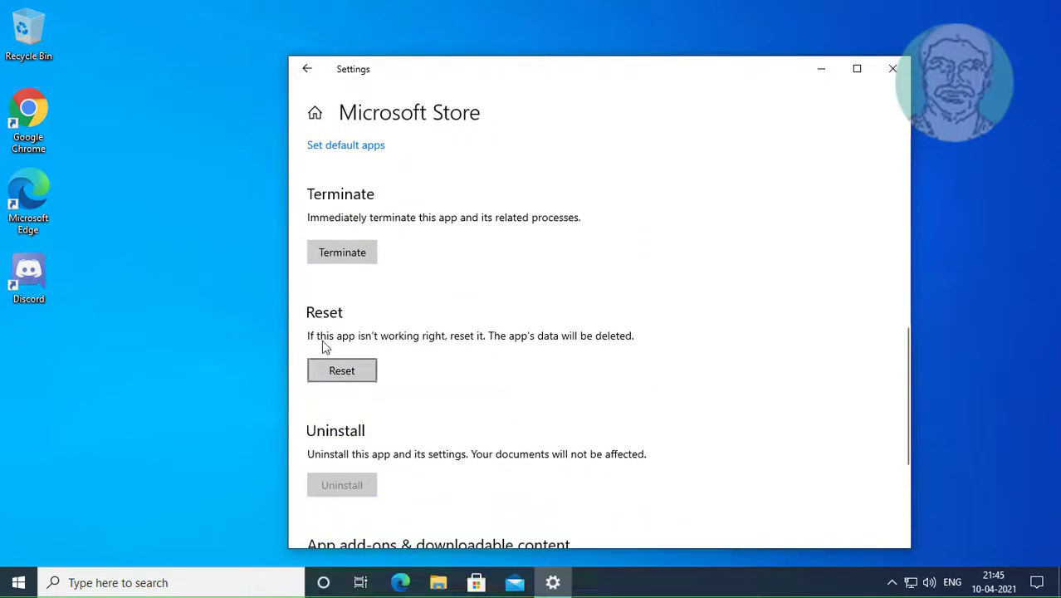
pyautogui.click(342, 370)
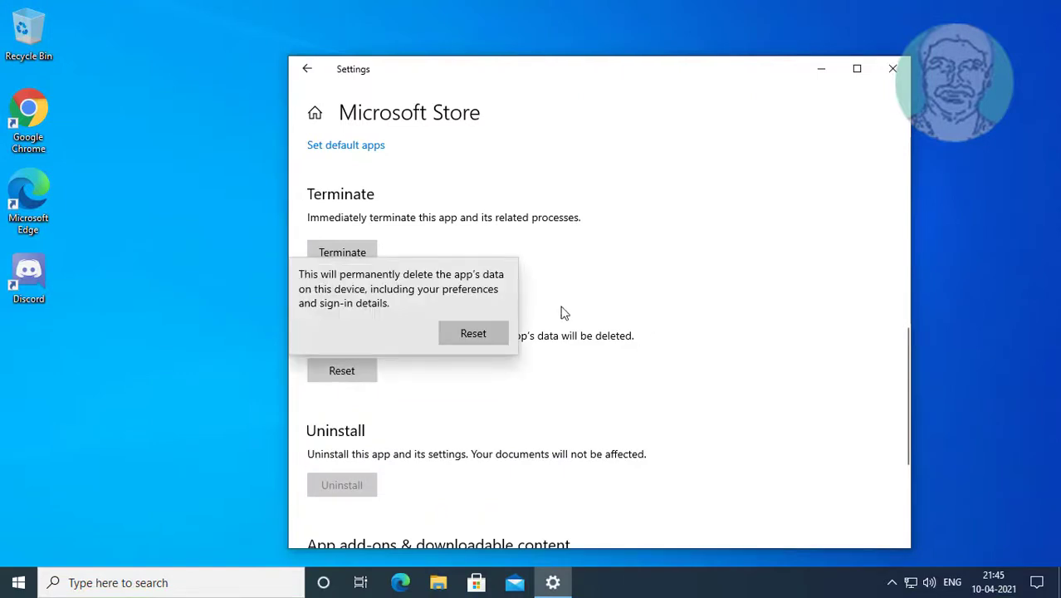
pyautogui.click(472, 332)
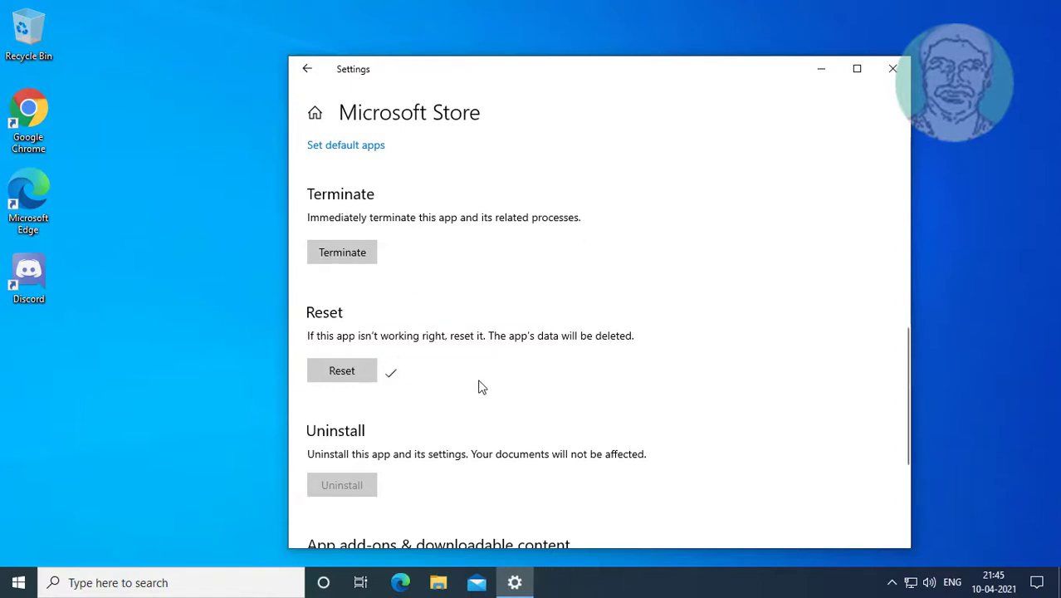
pyautogui.click(306, 68)
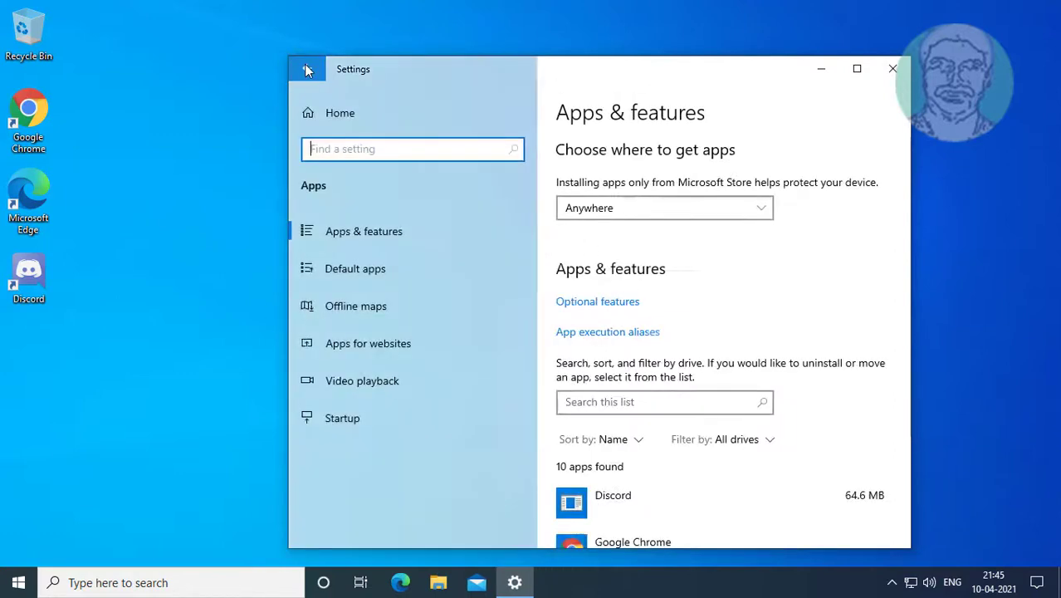
pyautogui.click(305, 68)
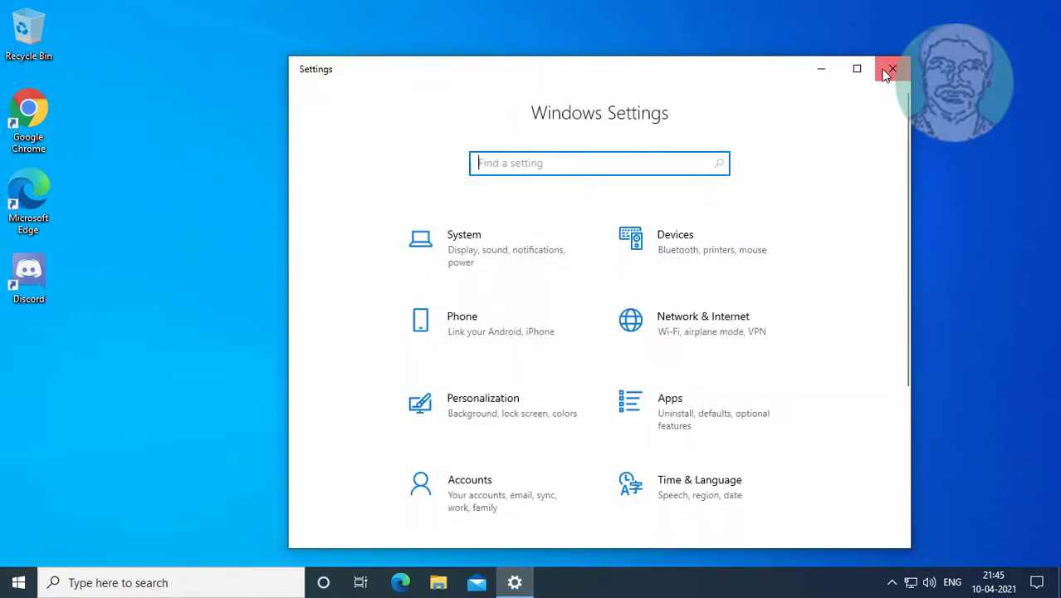